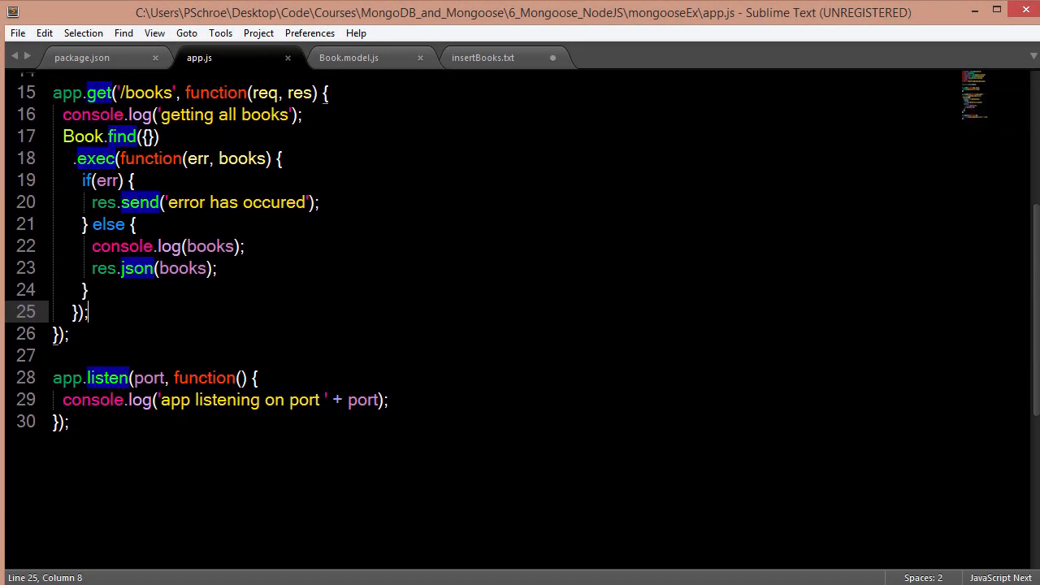
# - Add a blank line below the /books route and bring up the Mongoose queries docs
pyautogui.press('enter')
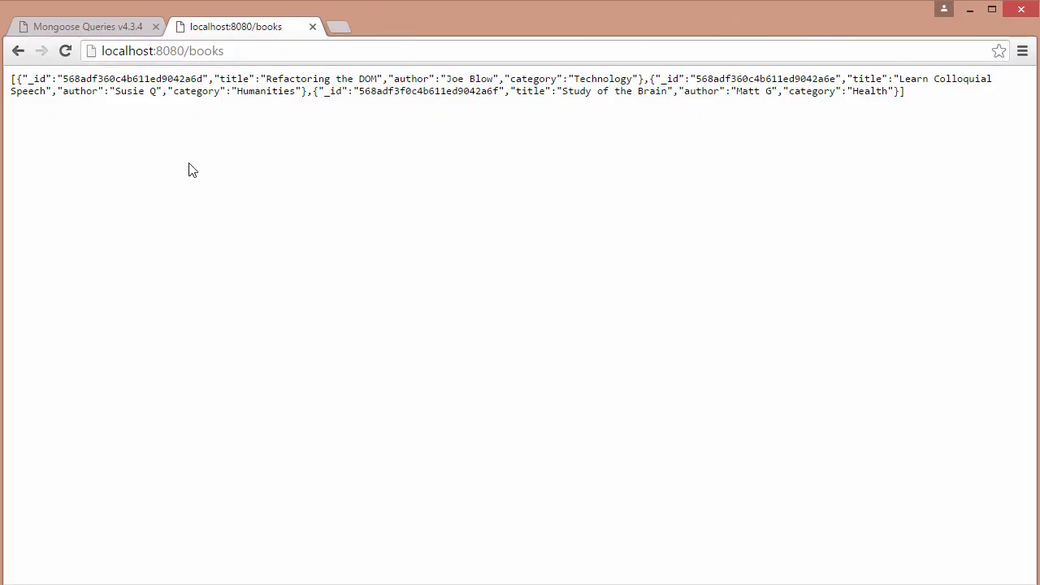
pyautogui.click(84, 26)
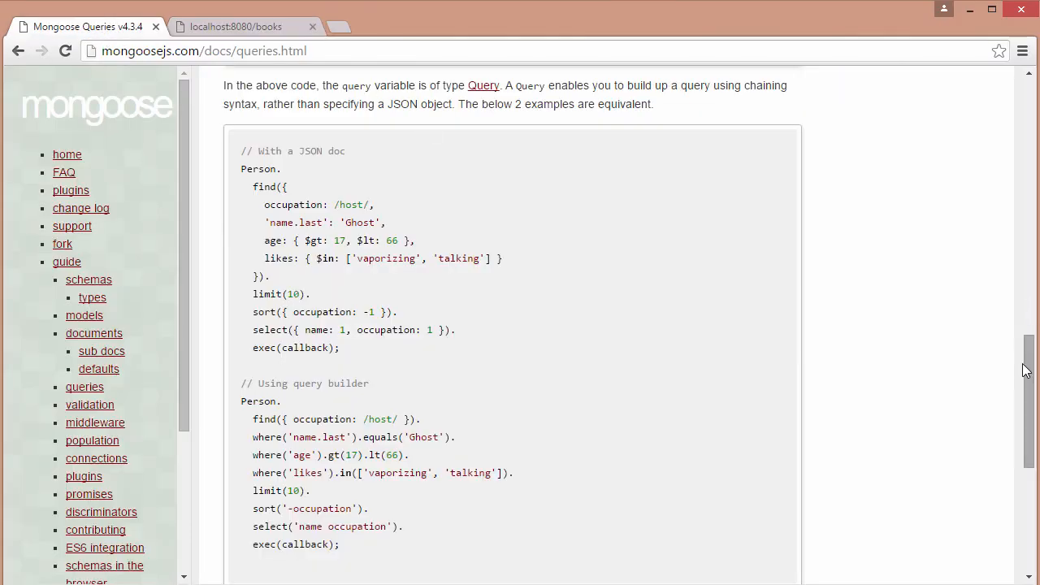
pyautogui.scroll(3)
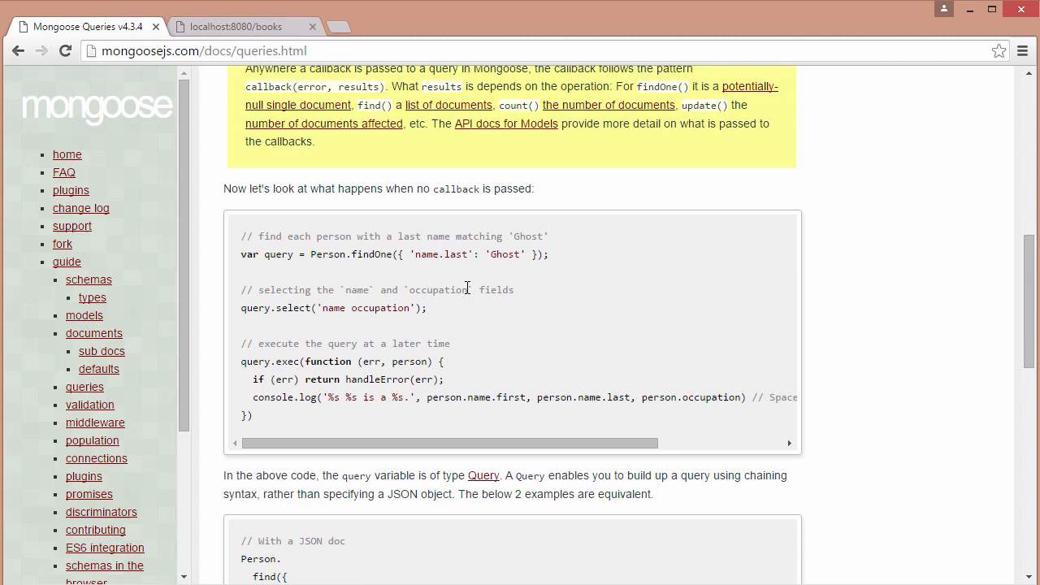
pyautogui.moveTo(905, 175)
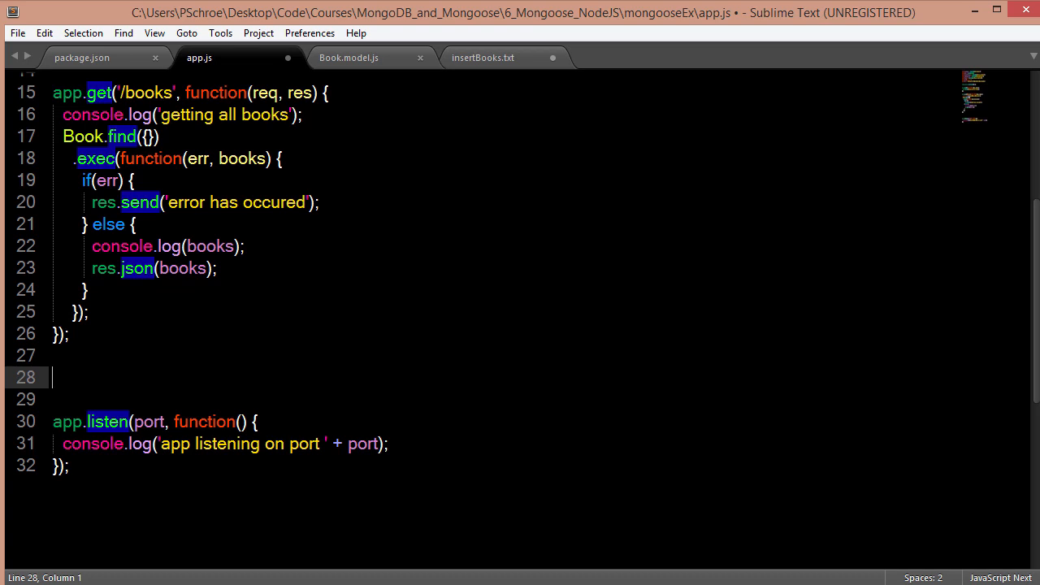
# - Begin a new app.get call on the blank line under the /books route
pyautogui.write('app.g')
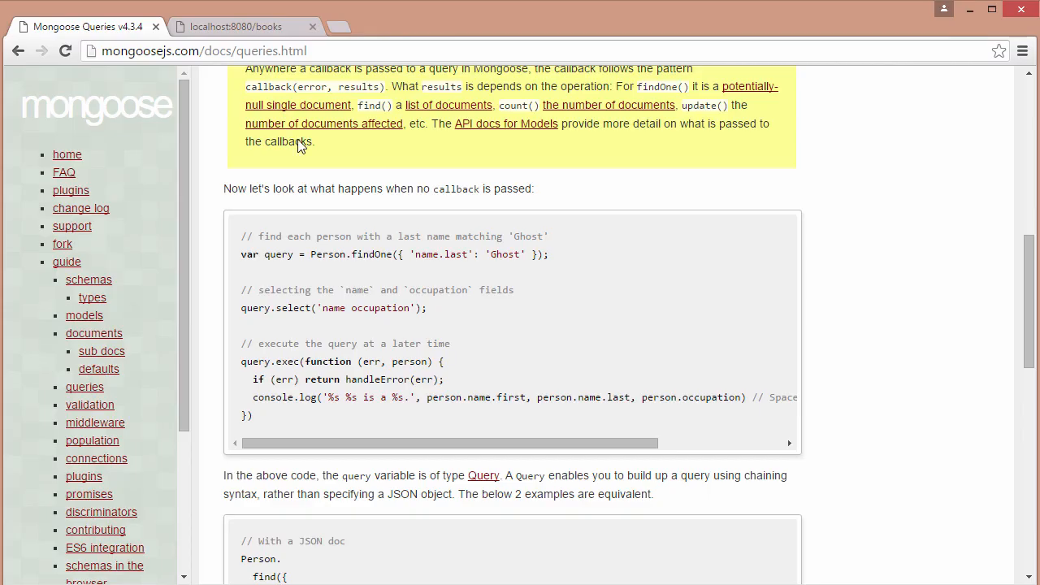
# - Append /books/ plus the copied third book's id to the localhost:8080 address
pyautogui.click(236, 26)
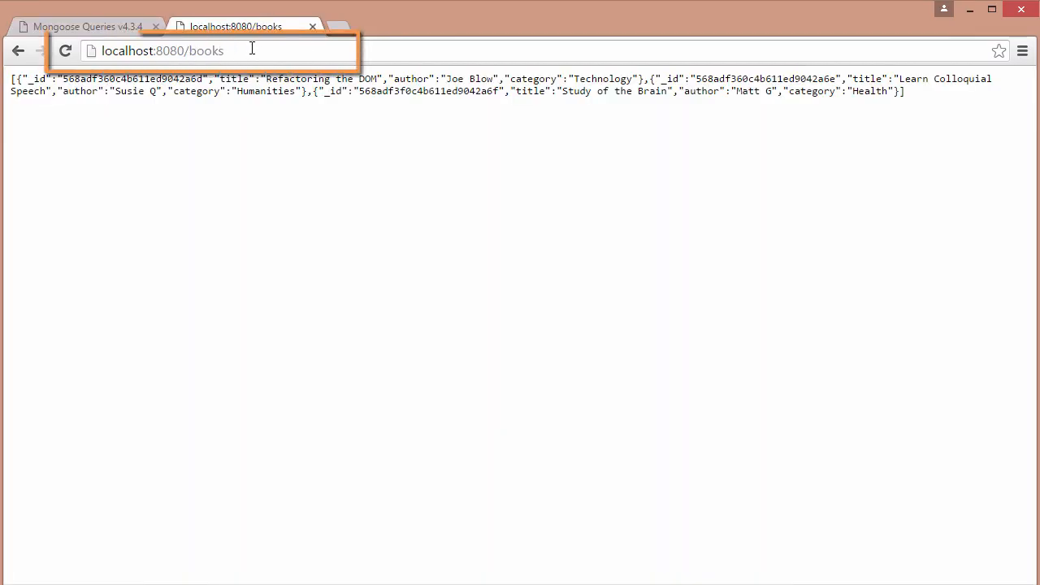
pyautogui.write('/7401928347lakjhd')
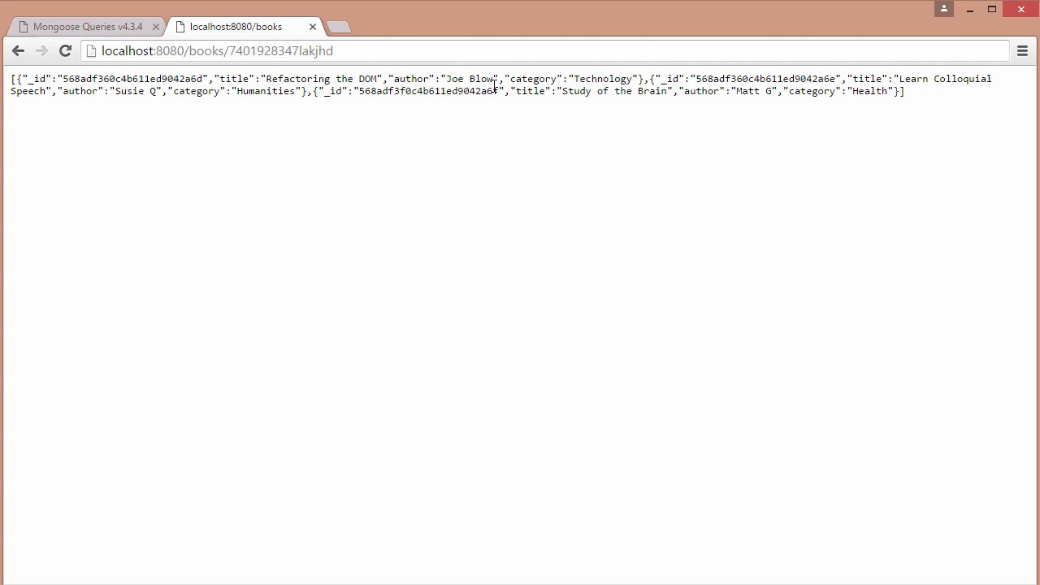
pyautogui.doubleClick(426, 91)
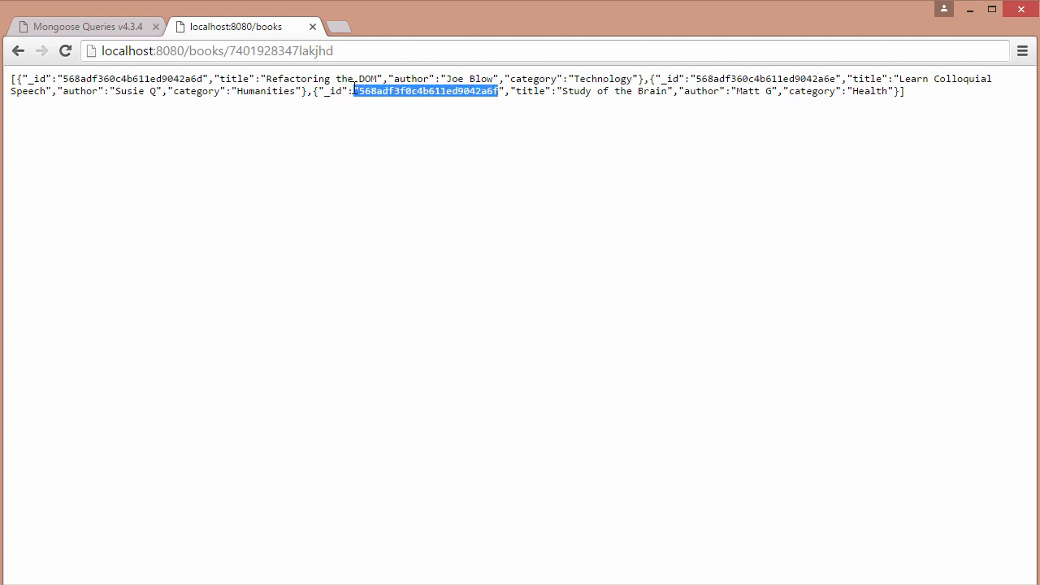
pyautogui.rightClick(426, 91)
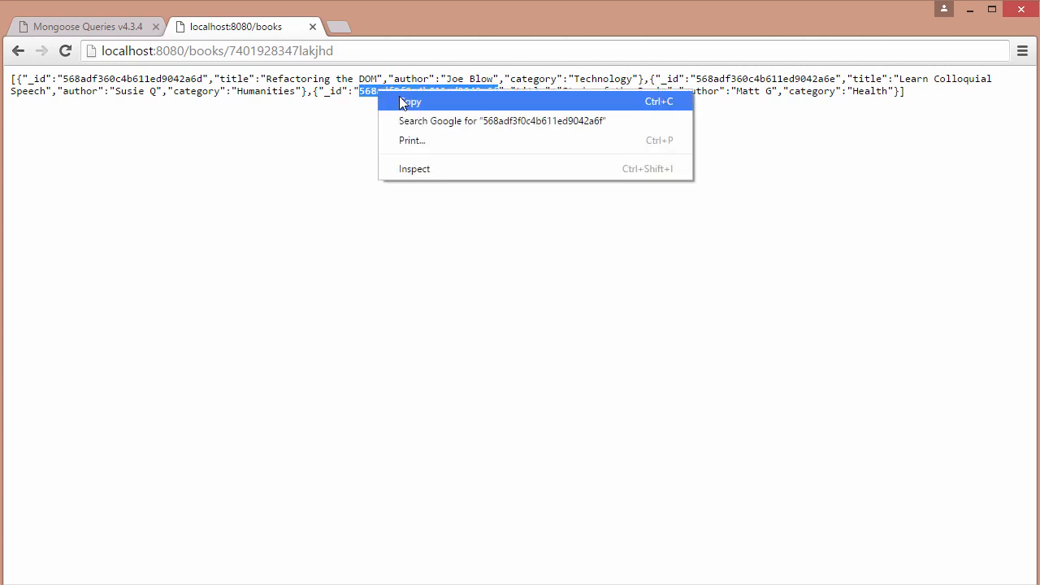
pyautogui.click(409, 101)
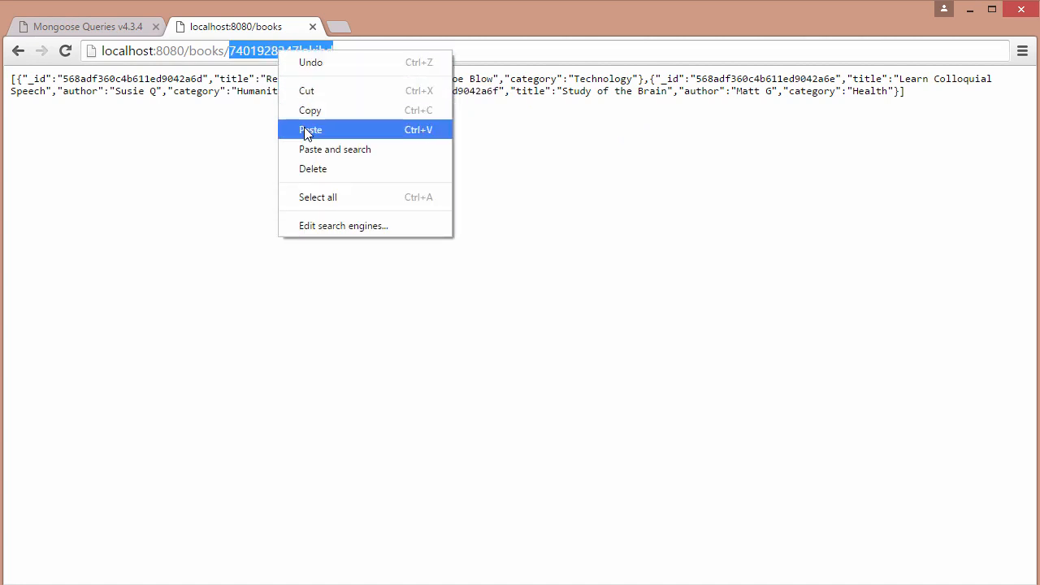
pyautogui.click(311, 130)
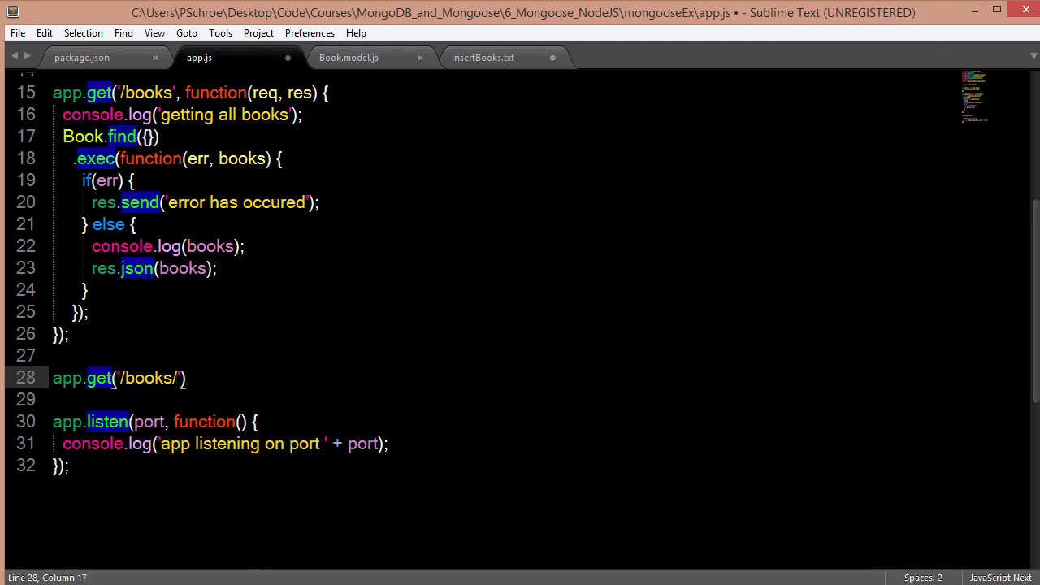
# - Declare the route app.get('/books/:id', function(req, res) {
pyautogui.write(':id')
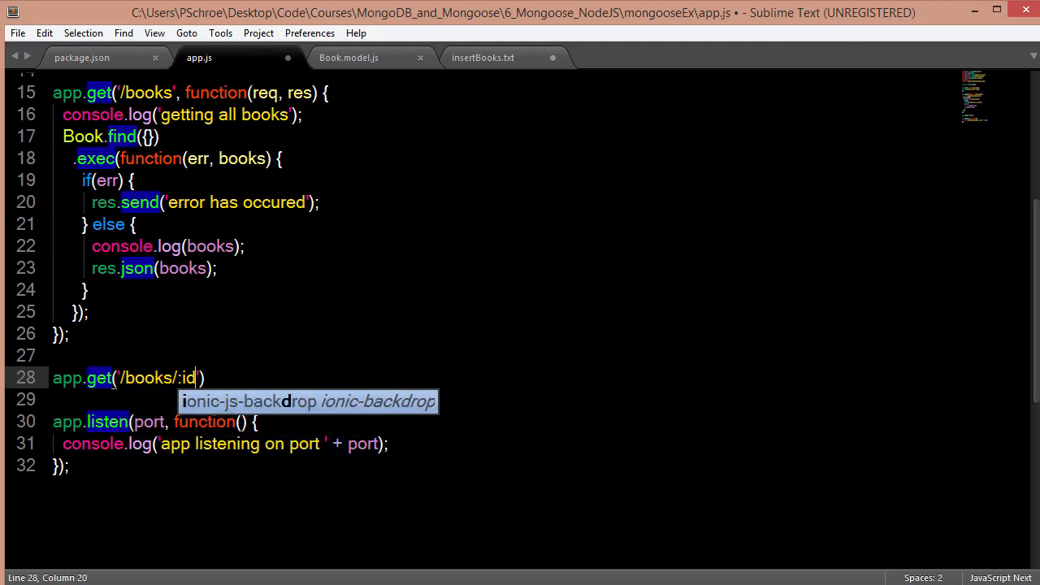
pyautogui.write("',")
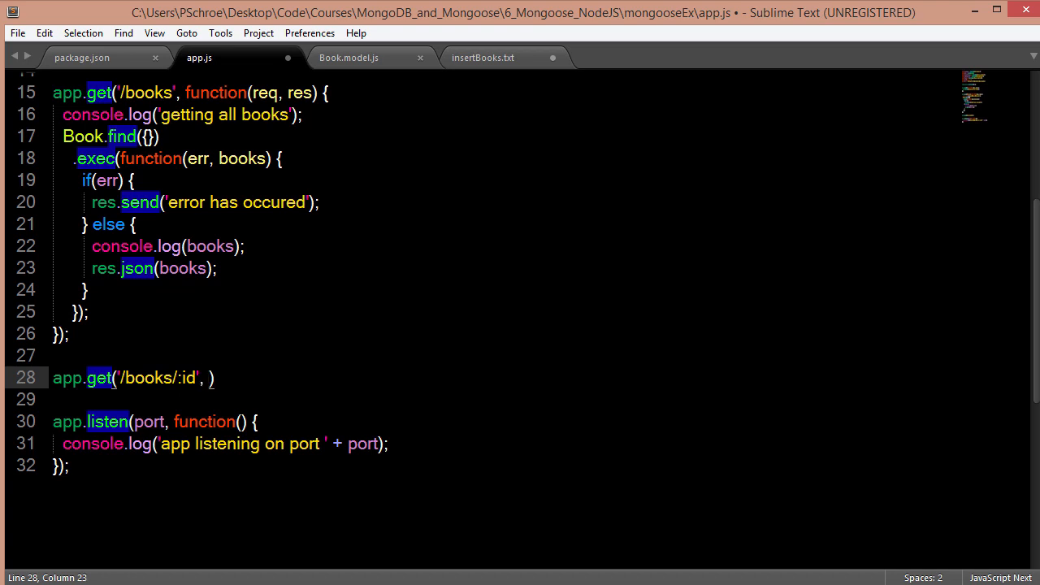
pyautogui.write('functi')
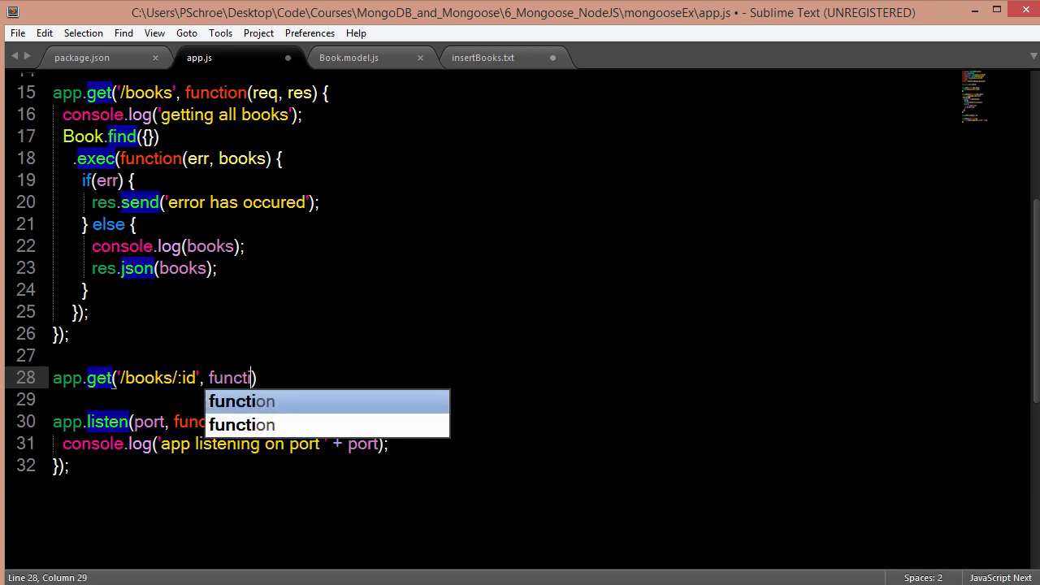
pyautogui.write('on(req, res')
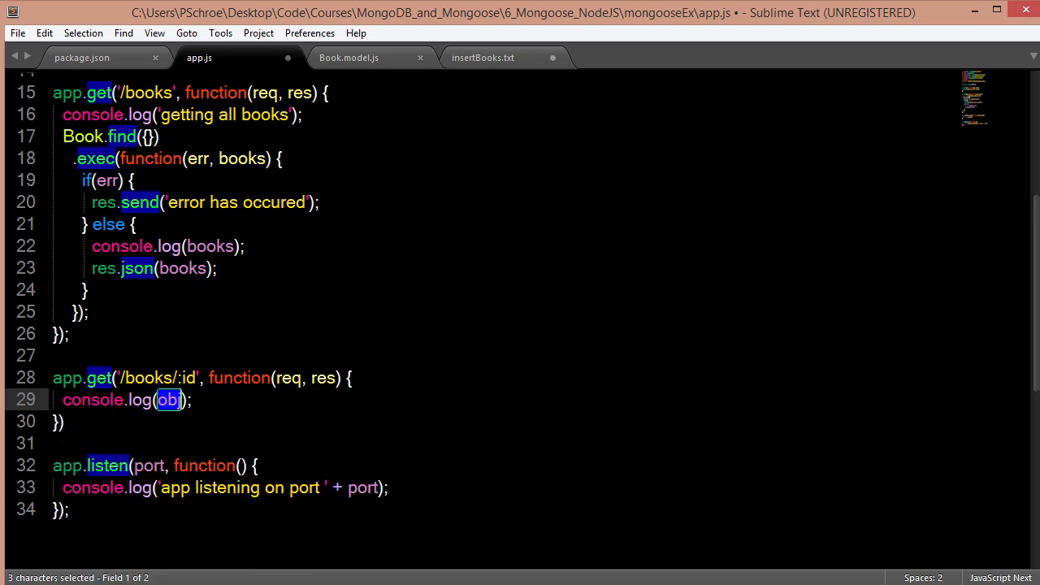
# - Log 'getting one book' and start Book.findOne({ _id: inside the route
pyautogui.write('getting one book')
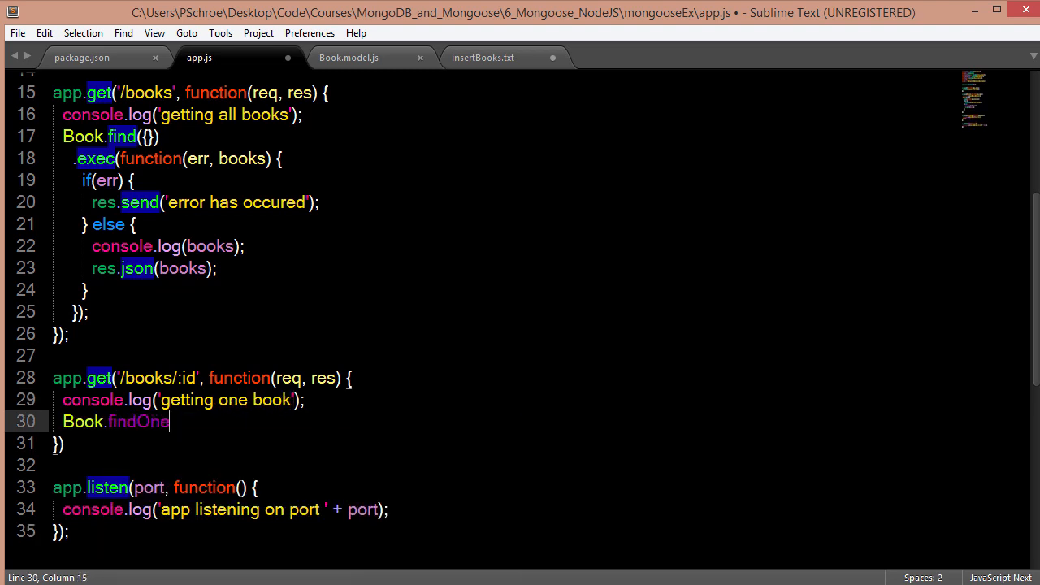
pyautogui.write('({')
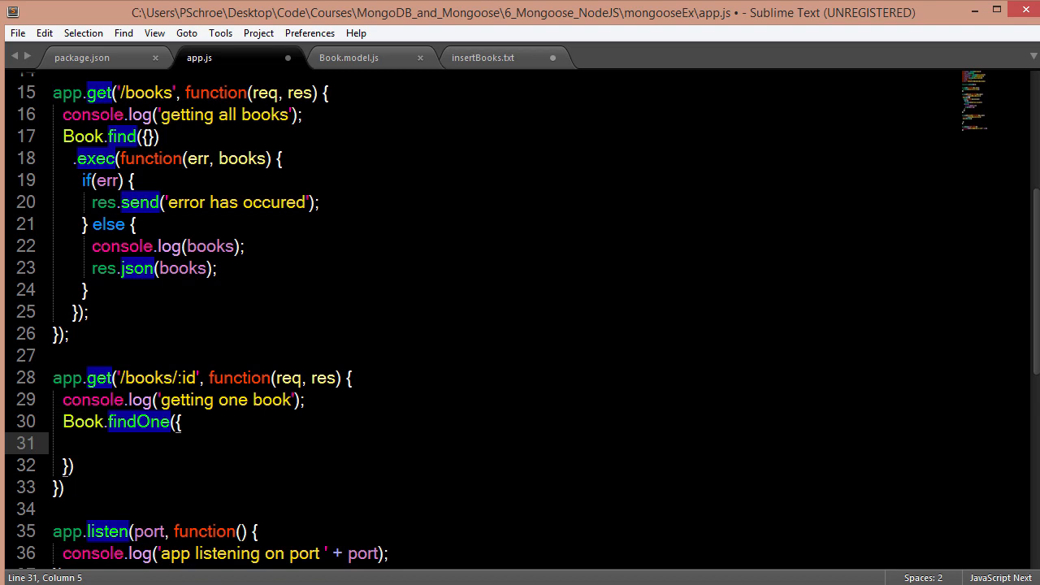
pyautogui.write('_id')
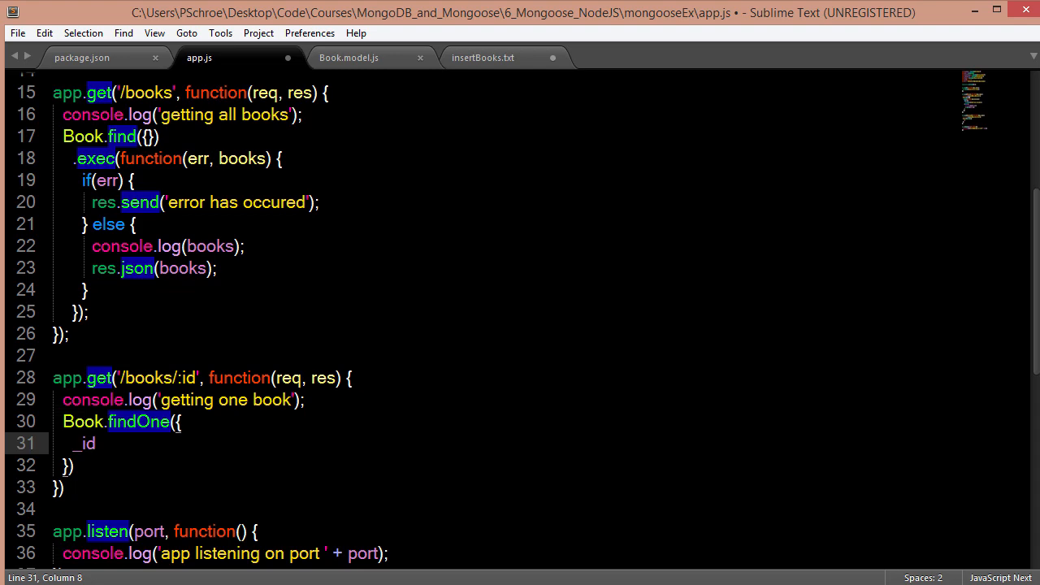
pyautogui.write(':')
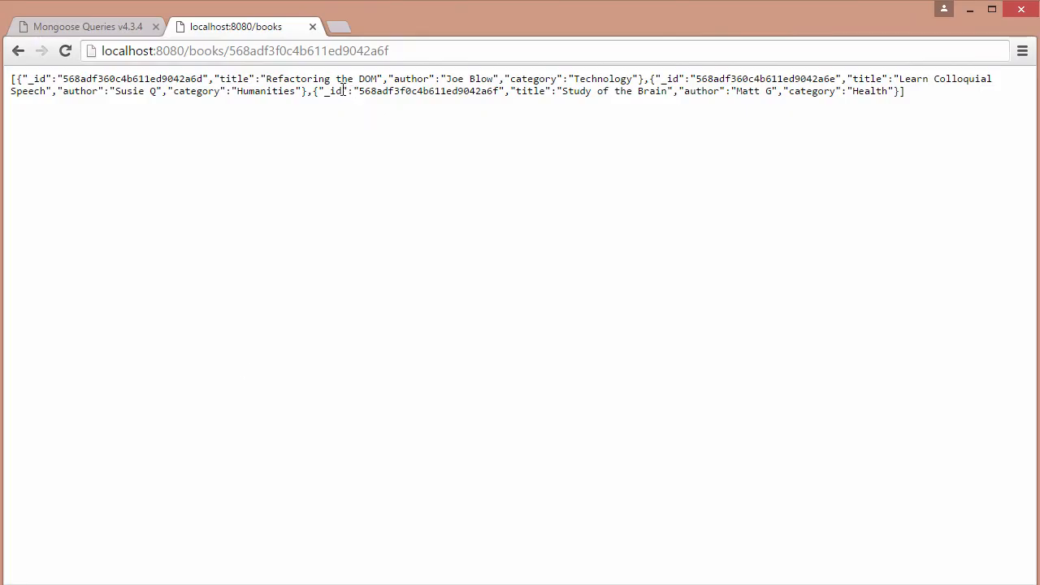
# - Select the third book's _id in the listing to compare with the address
pyautogui.doubleClick(333, 91)
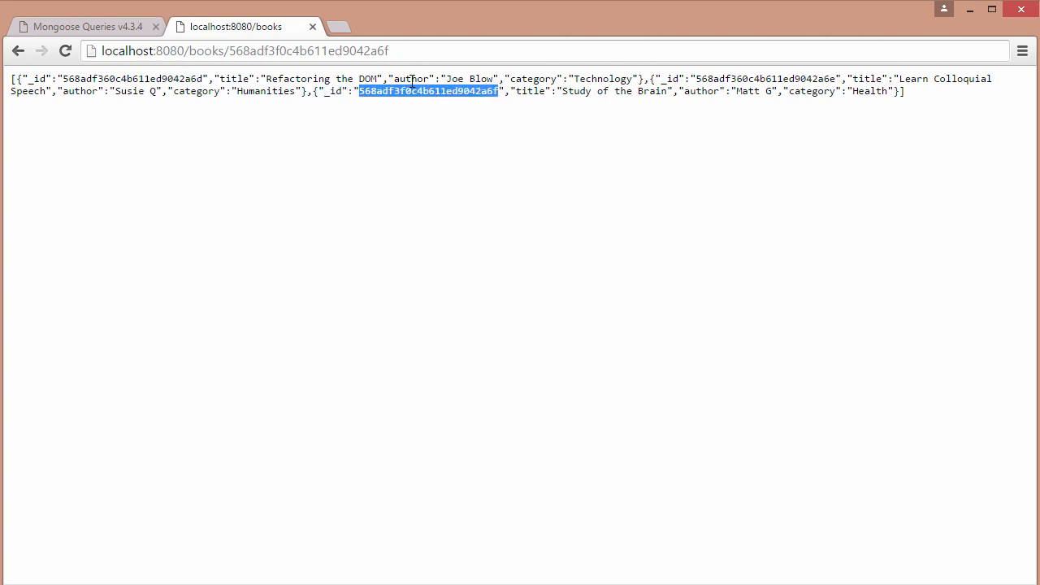
pyautogui.moveTo(368, 283)
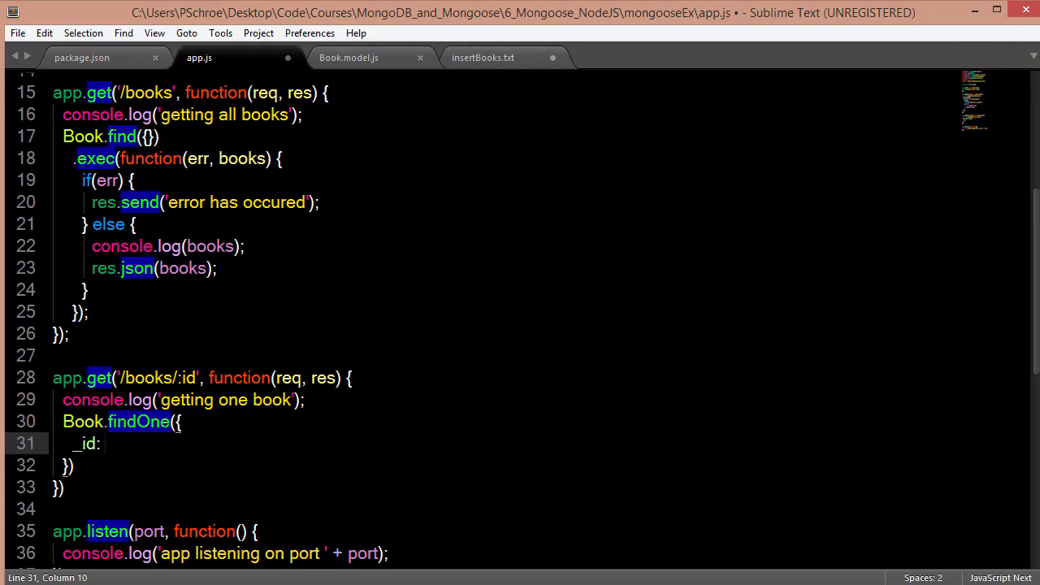
# - Match _id to req.params.id in findOne and chain an .exec(function()) call
pyautogui.write('req.params')
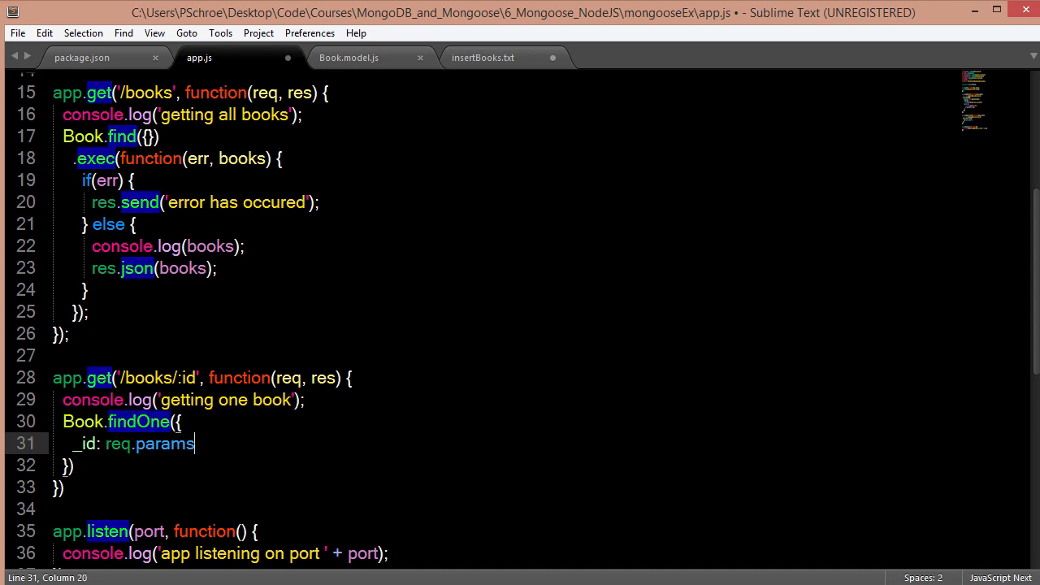
pyautogui.write('.i')
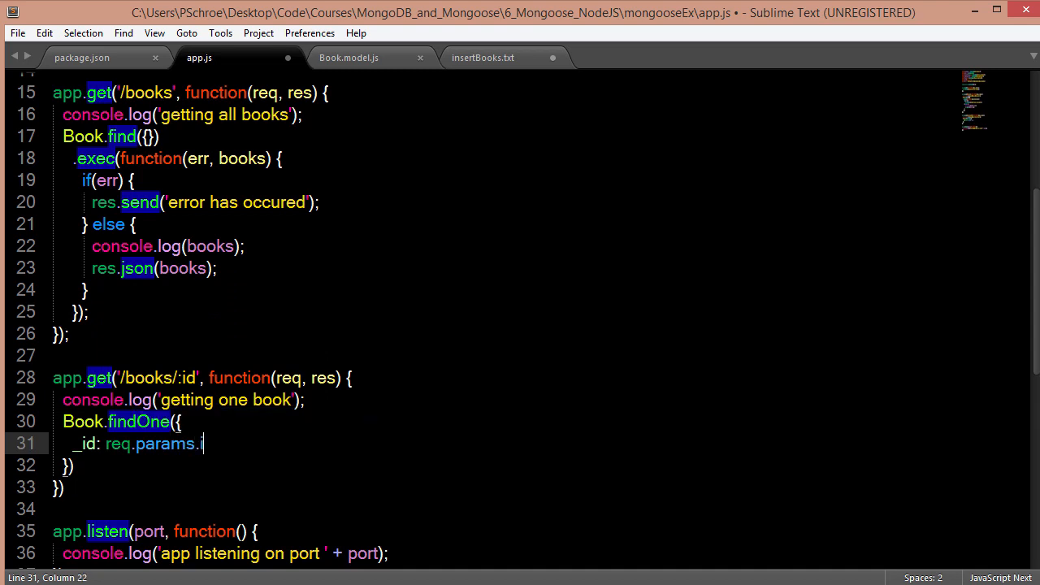
pyautogui.write('d')
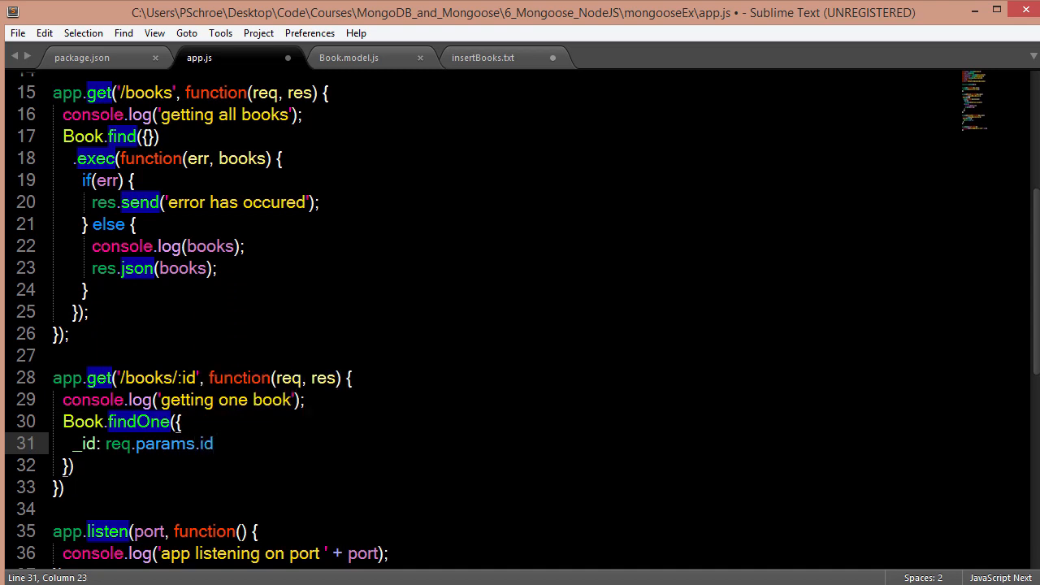
pyautogui.doubleClick(205, 444)
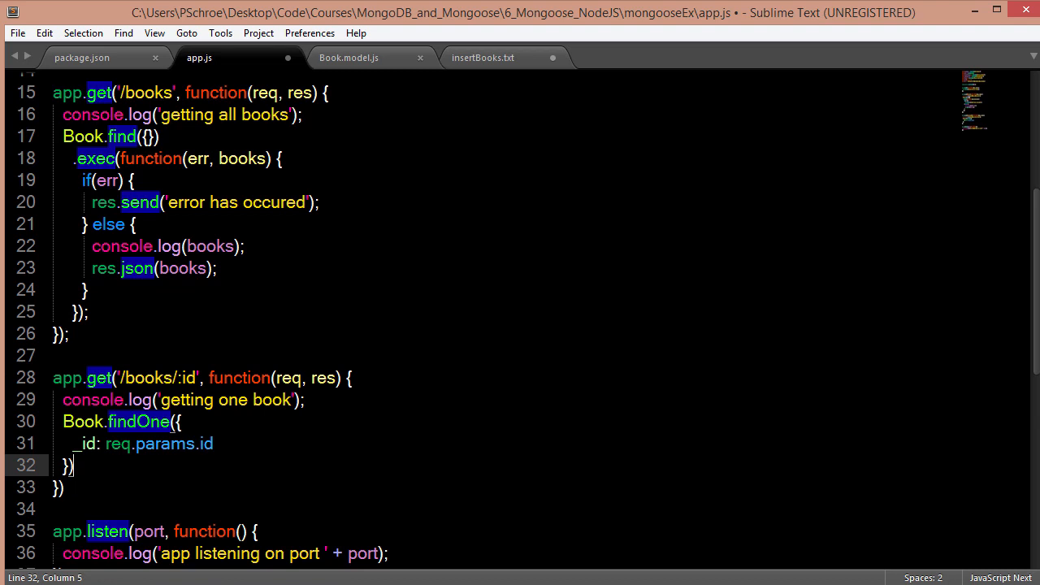
pyautogui.write('.exec(function(')
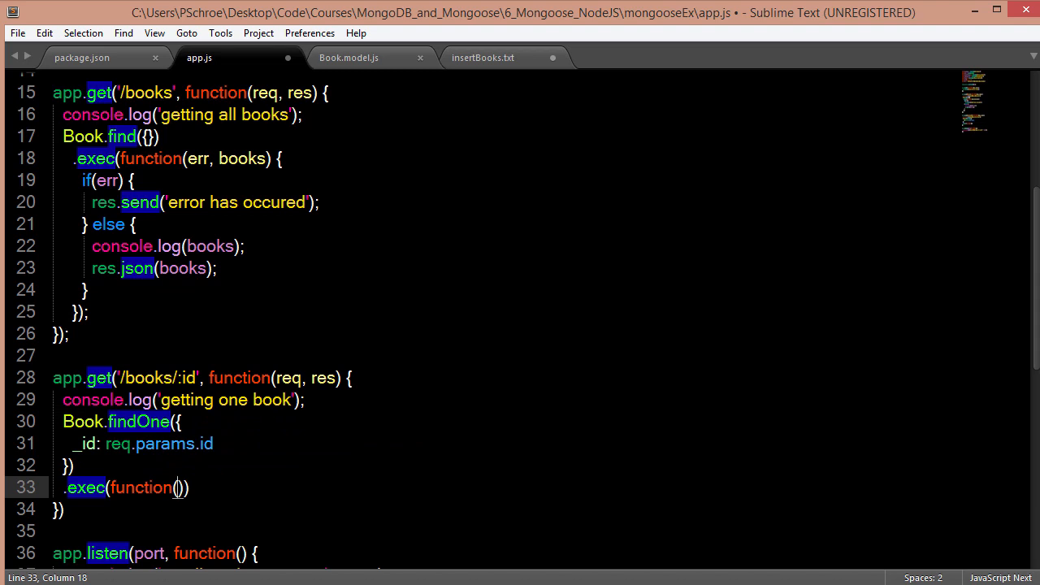
# - Give the exec callback (err, book) and send 'error occured' when err is set
pyautogui.write('err, book')
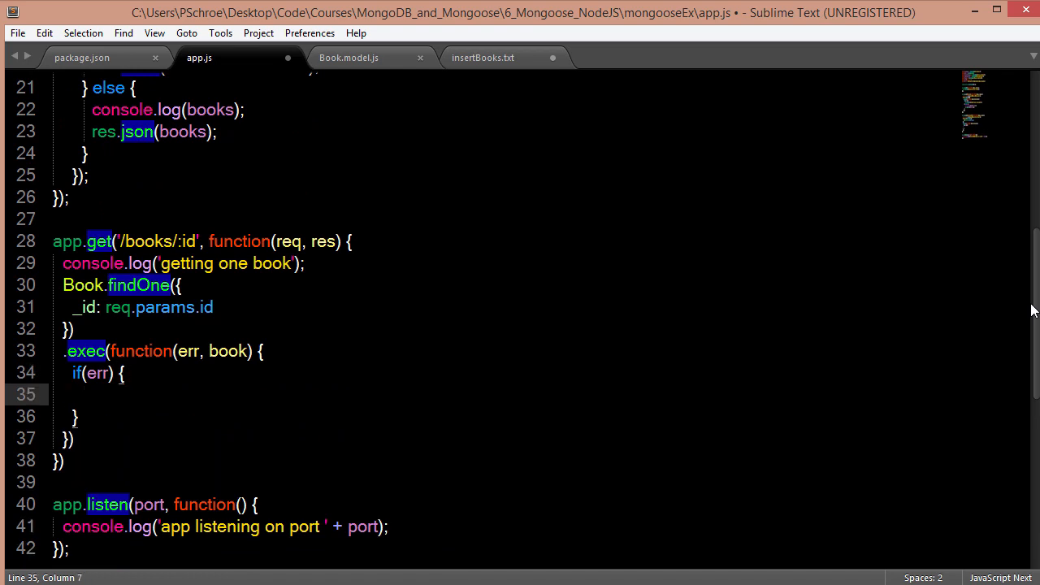
pyautogui.write('res.send')
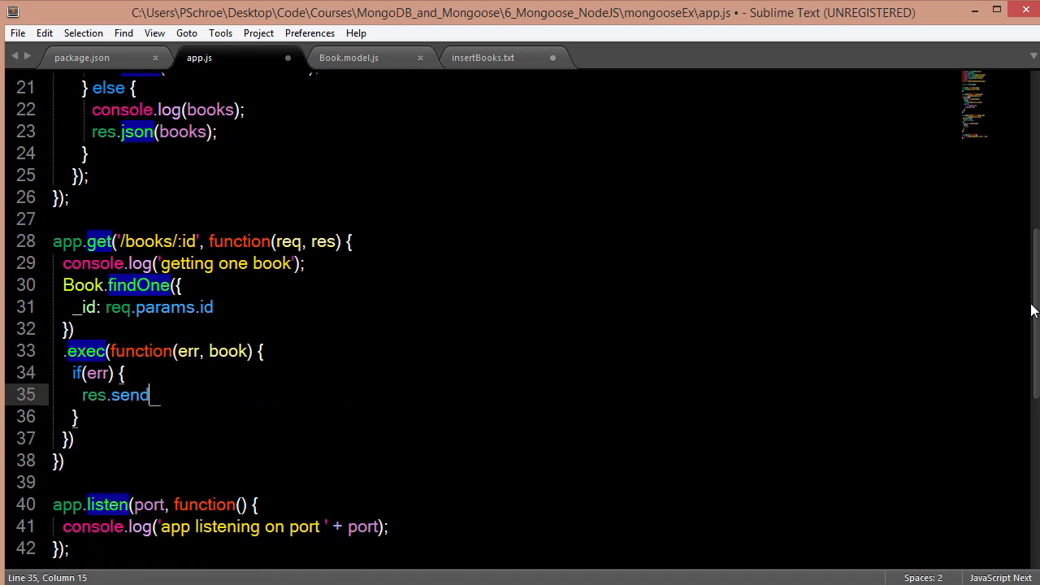
pyautogui.write('(err')
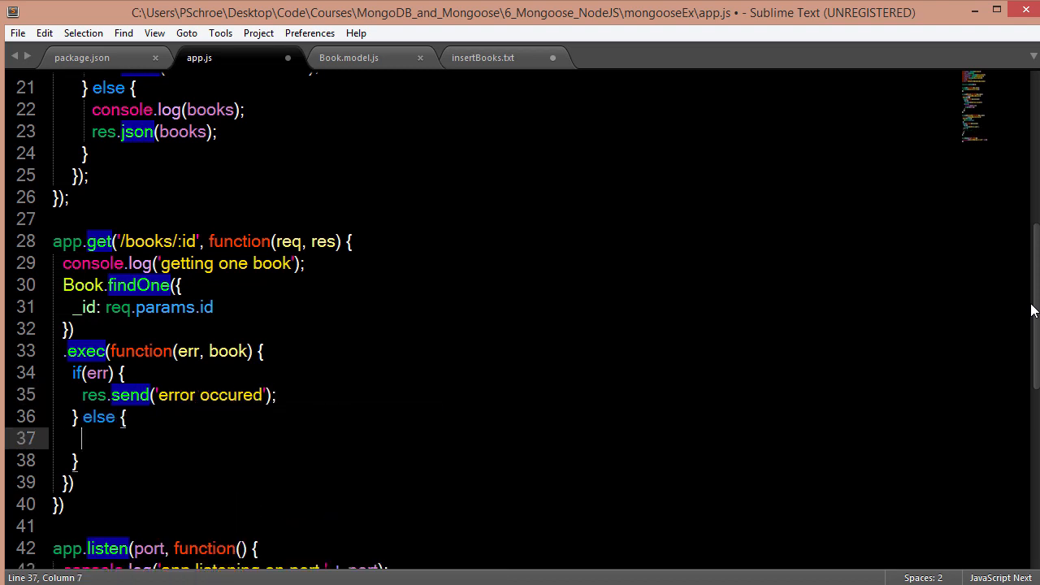
# - Otherwise console.log the book and res.json(book), then save app.js
pyautogui.write('console.log(obj);')
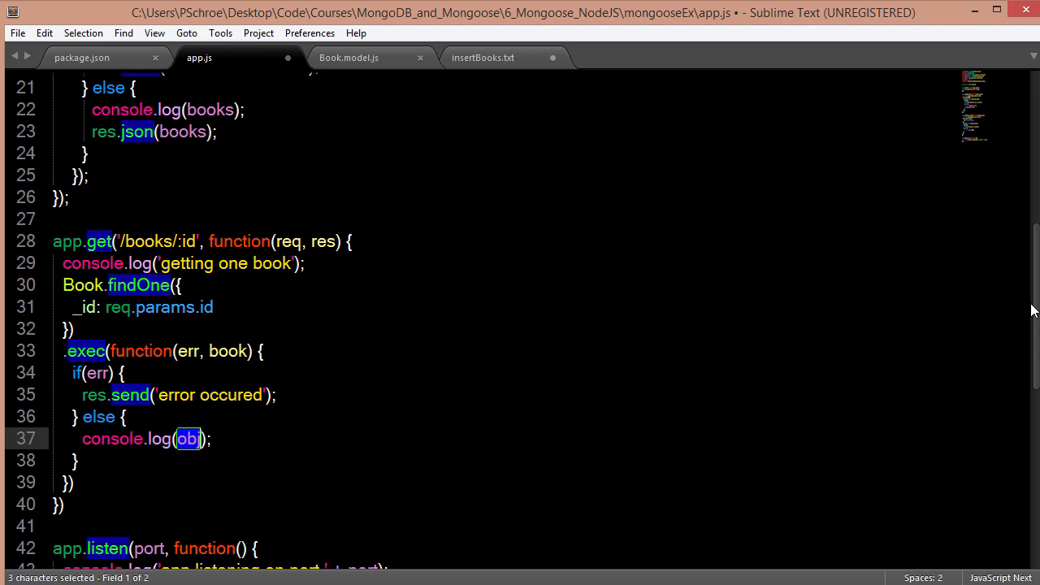
pyautogui.write('book')
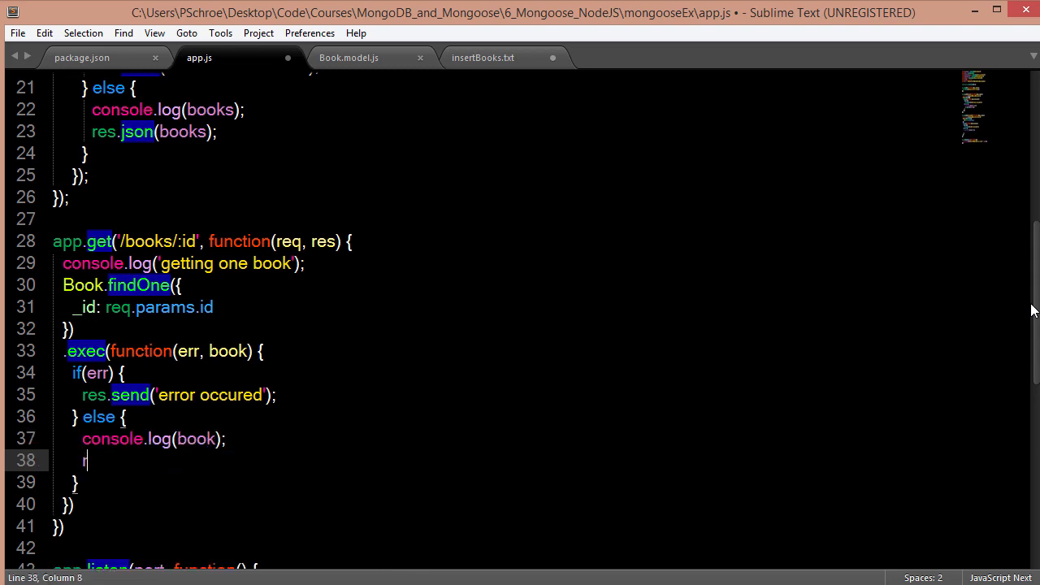
pyautogui.write('es.')
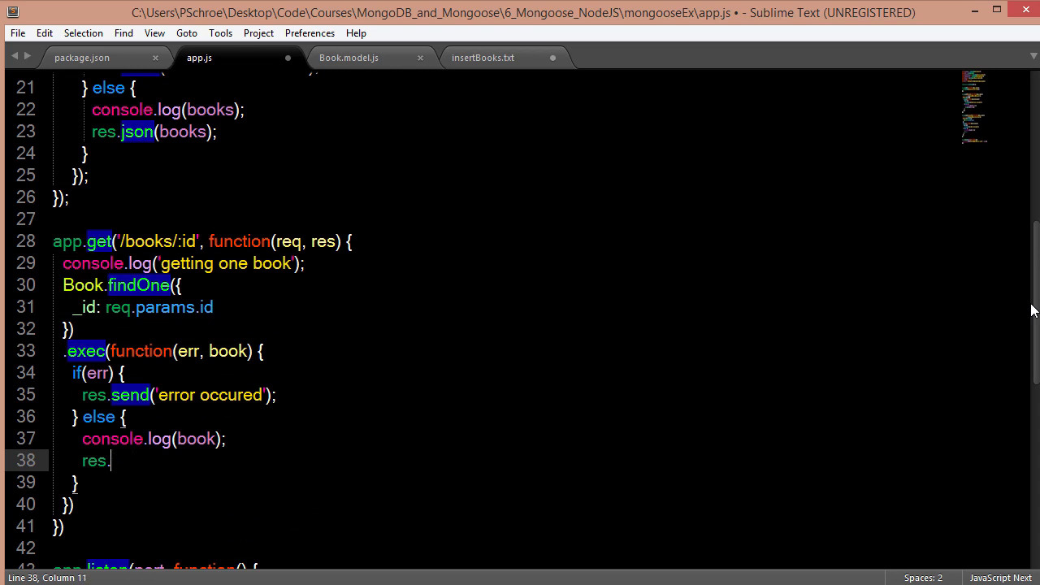
pyautogui.write('json()')
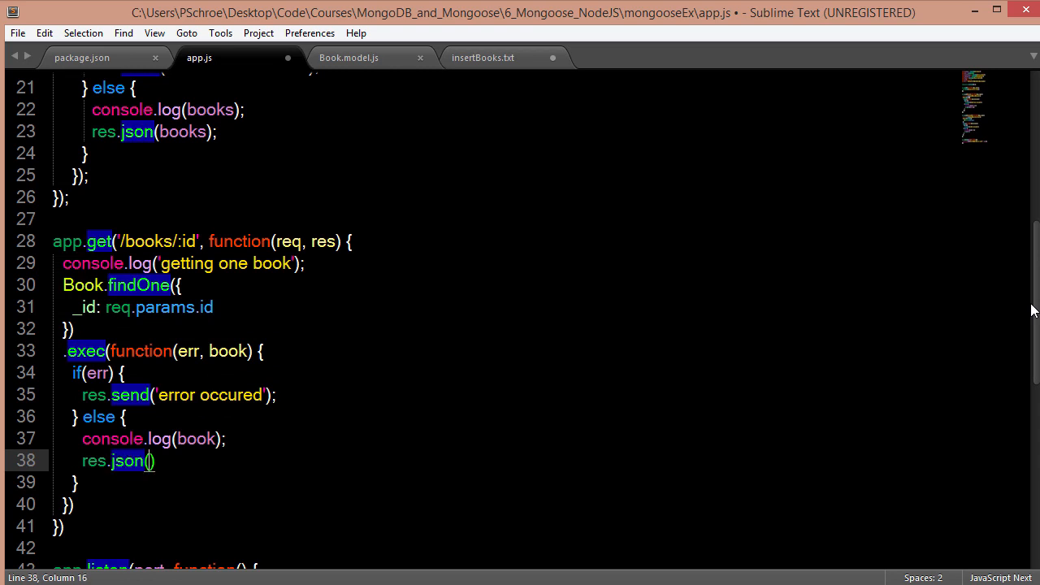
pyautogui.write('book')
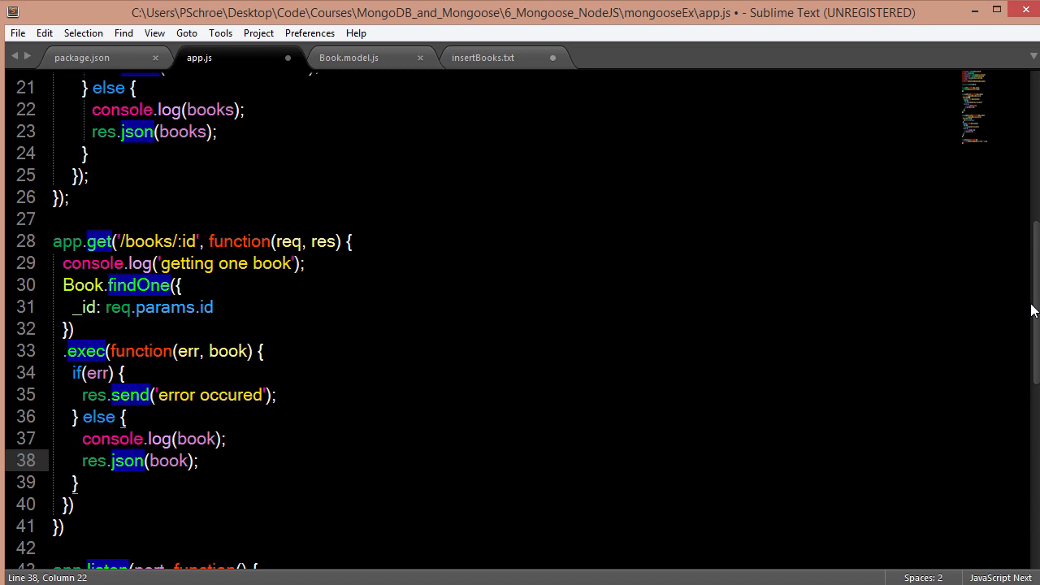
pyautogui.press('ctrl+s')
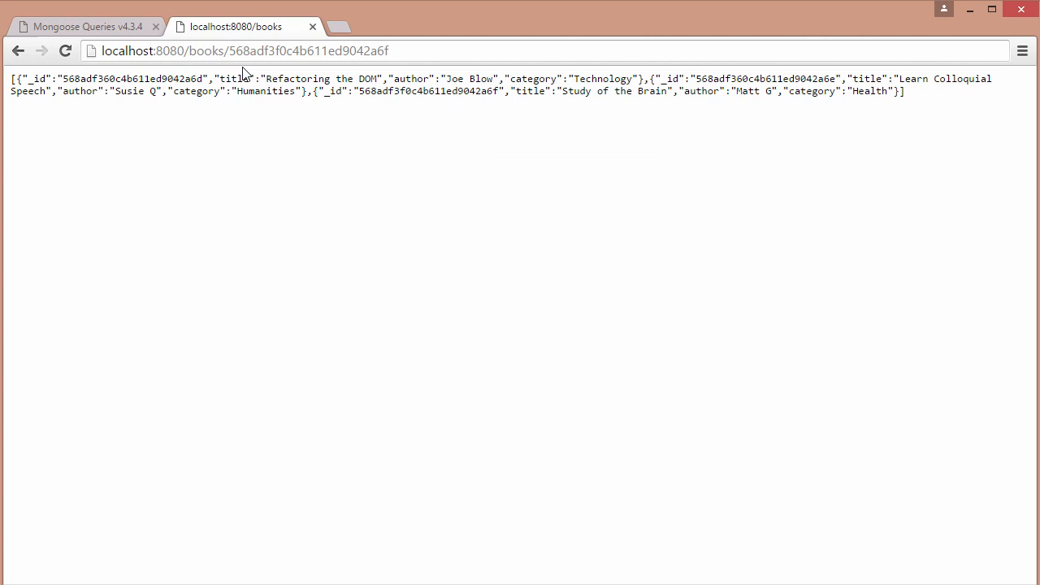
# - Reload localhost:8080/books/568adf3f0c4b611ed9042a6f to see the Study of the Brain JSON
pyautogui.doubleClick(309, 50)
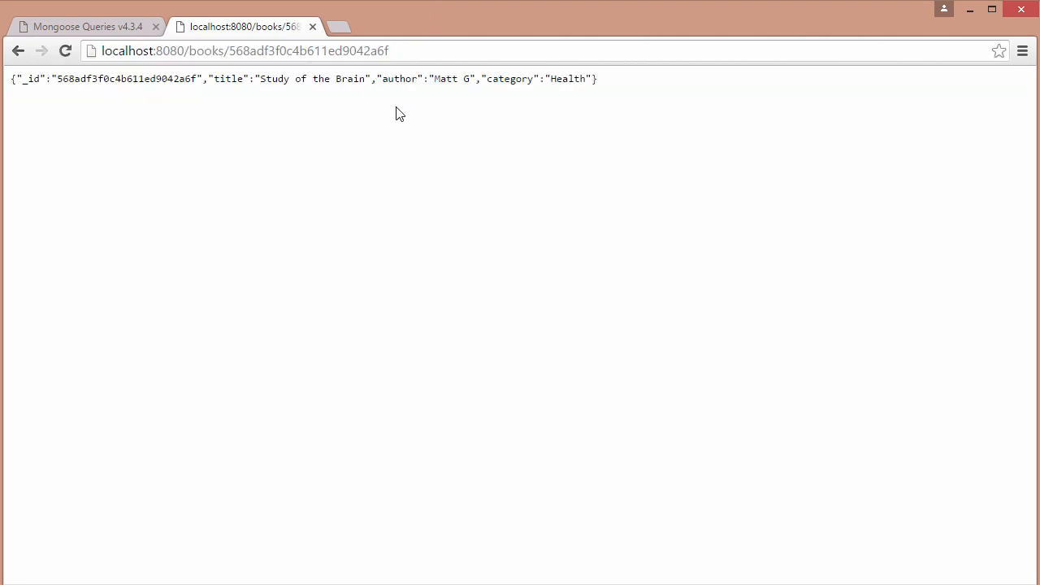
pyautogui.moveTo(299, 127)
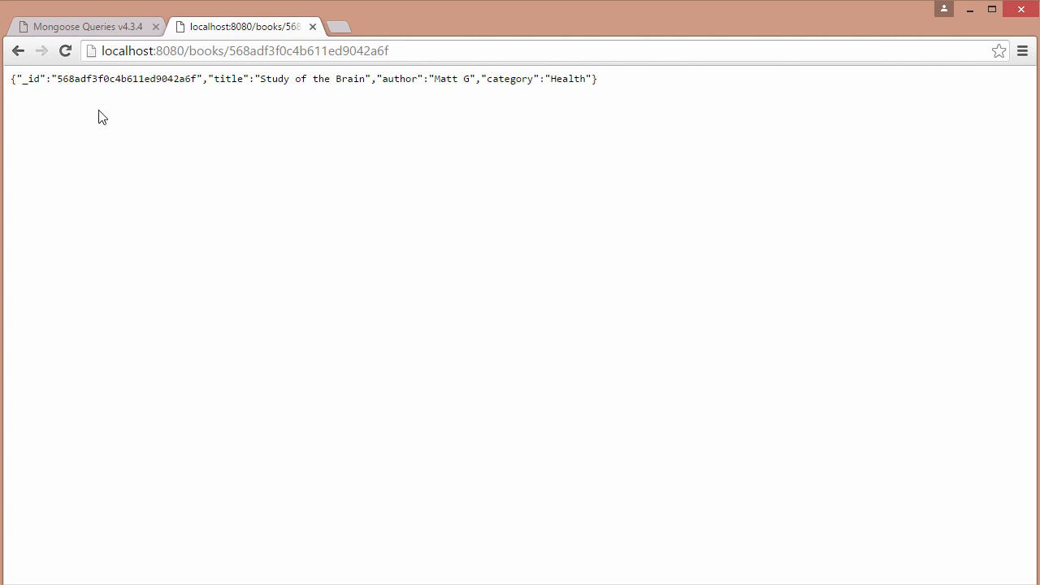
pyautogui.moveTo(202, 92)
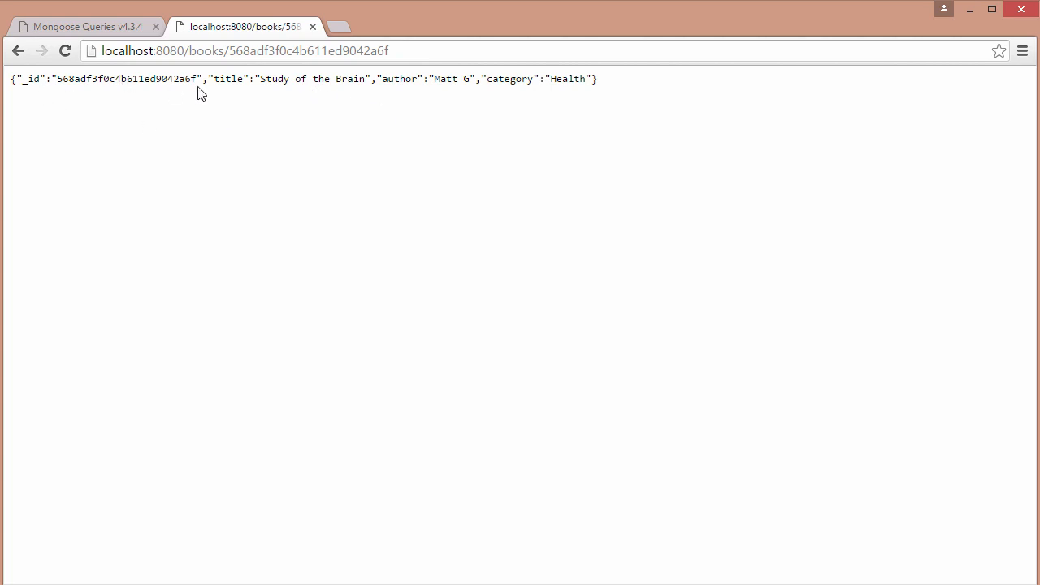
pyautogui.moveTo(579, 160)
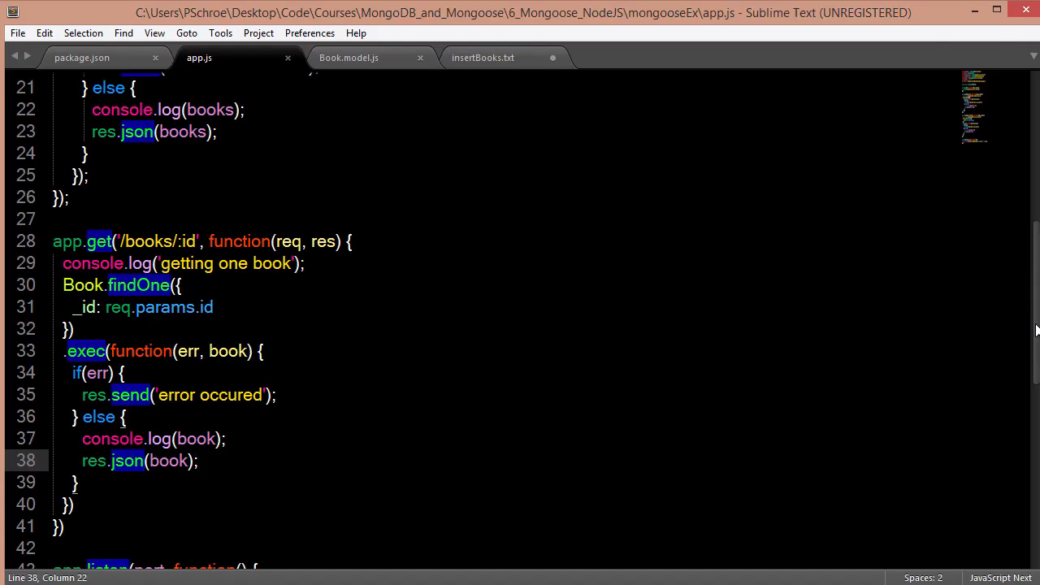
pyautogui.click(198, 462)
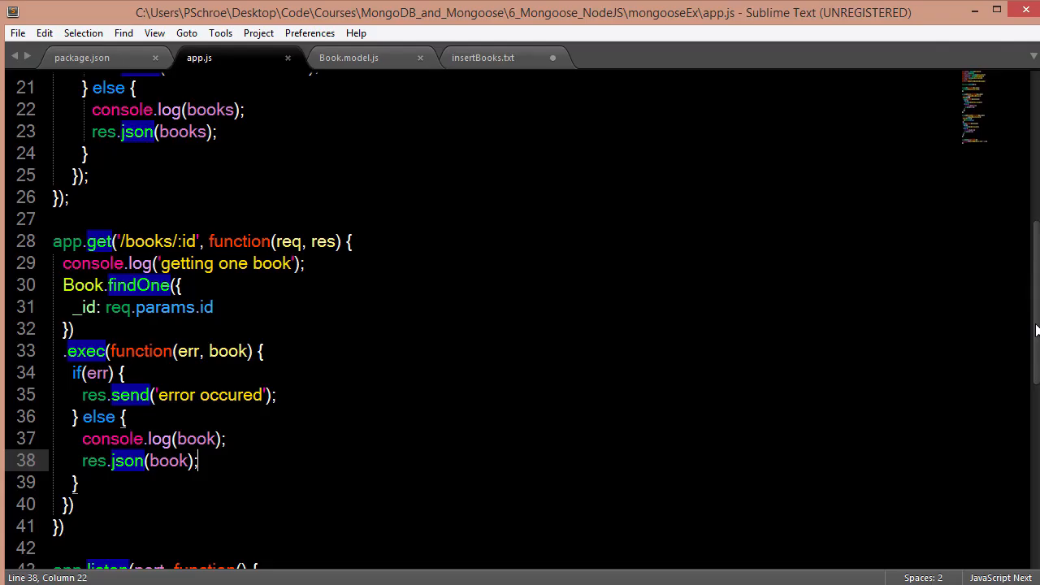